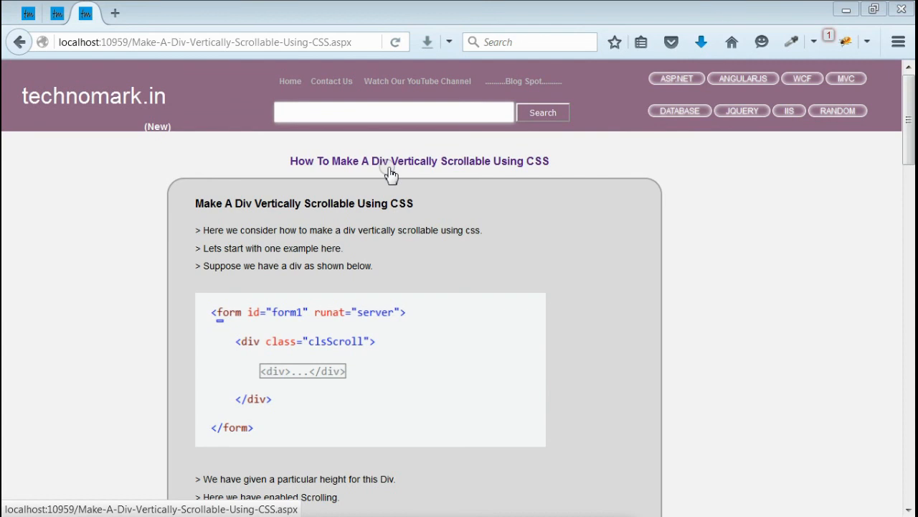
{"action": "mouse_move", "coordinate": [427, 167]}
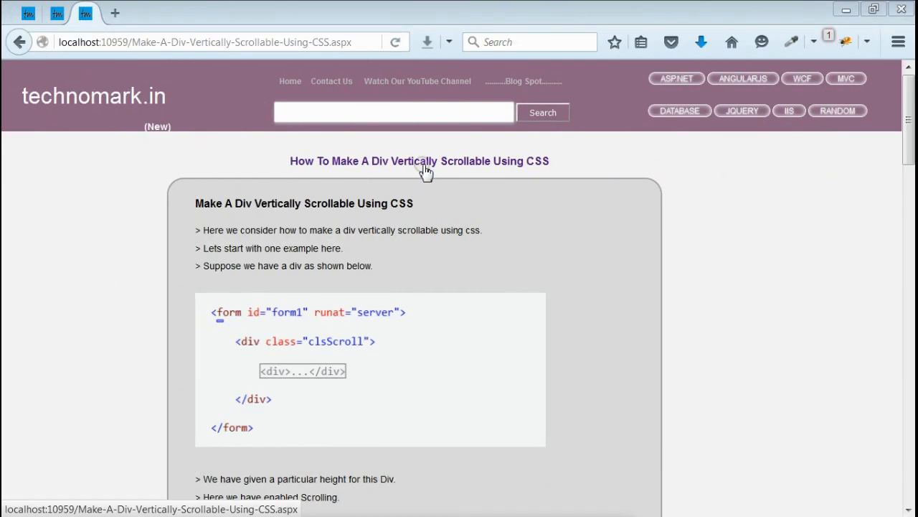
{"action": "mouse_move", "coordinate": [424, 165]}
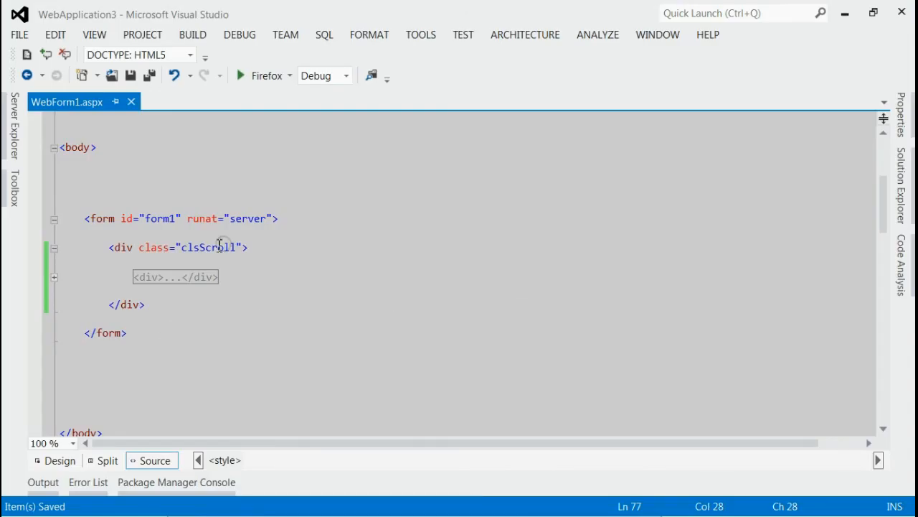
Step: Select the clsScroll class name on the div in WebForm1.aspx
{"action": "double_click", "coordinate": [210, 247]}
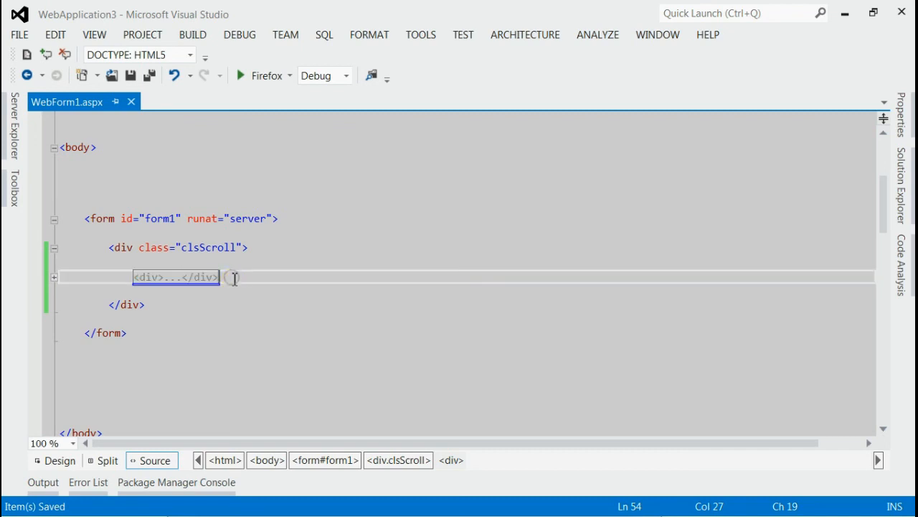
{"action": "mouse_move", "coordinate": [185, 260]}
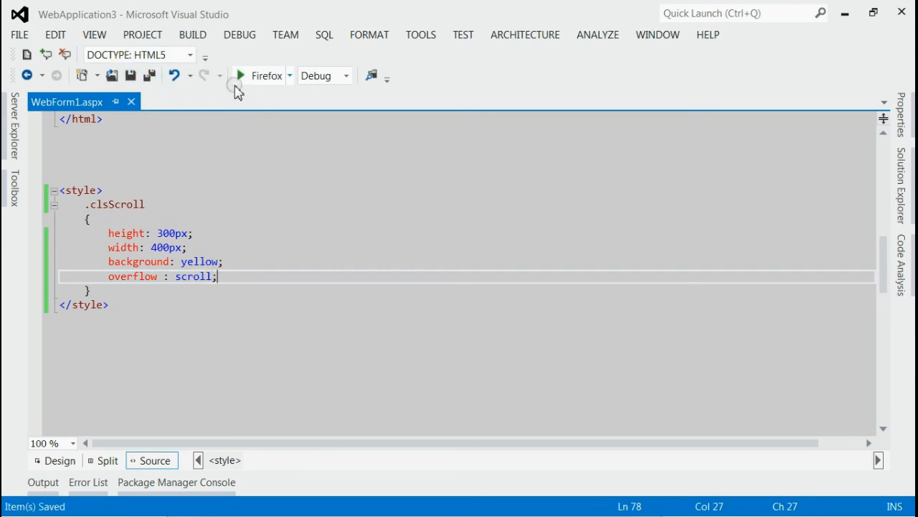
Step: Run WebForm1.aspx in Firefox to see the yellow div's scrollbars
{"action": "left_click", "coordinate": [239, 75]}
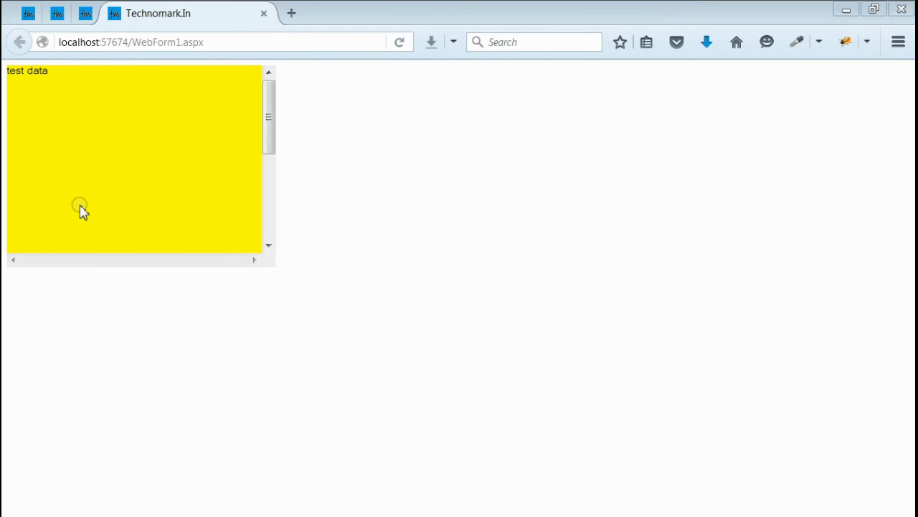
{"action": "mouse_move", "coordinate": [7, 129]}
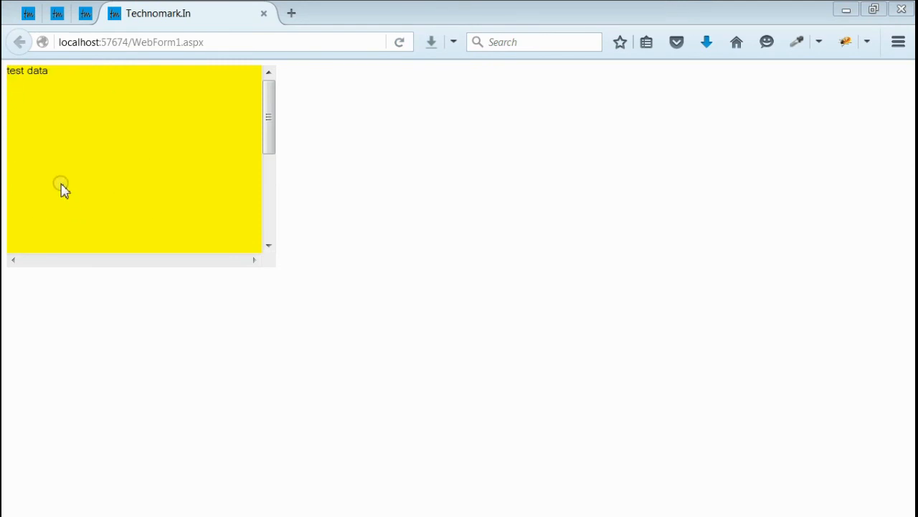
{"action": "mouse_move", "coordinate": [181, 151]}
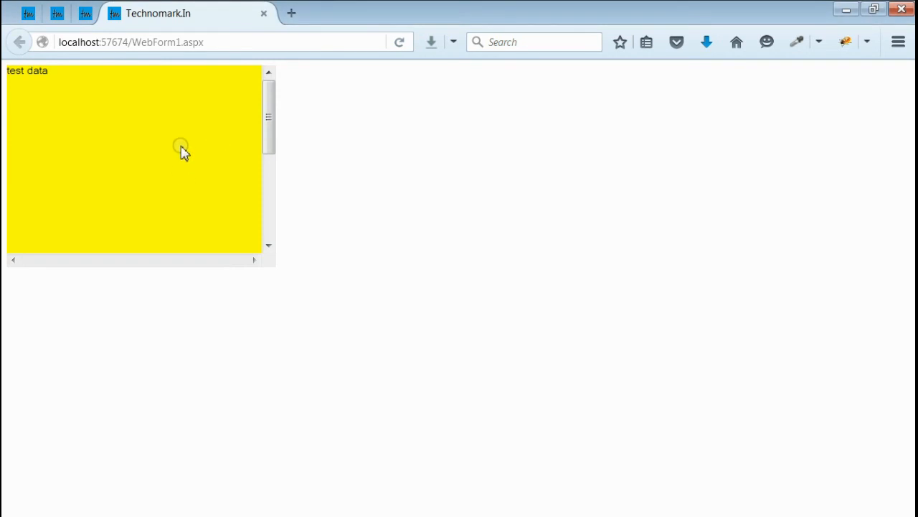
{"action": "mouse_move", "coordinate": [171, 258]}
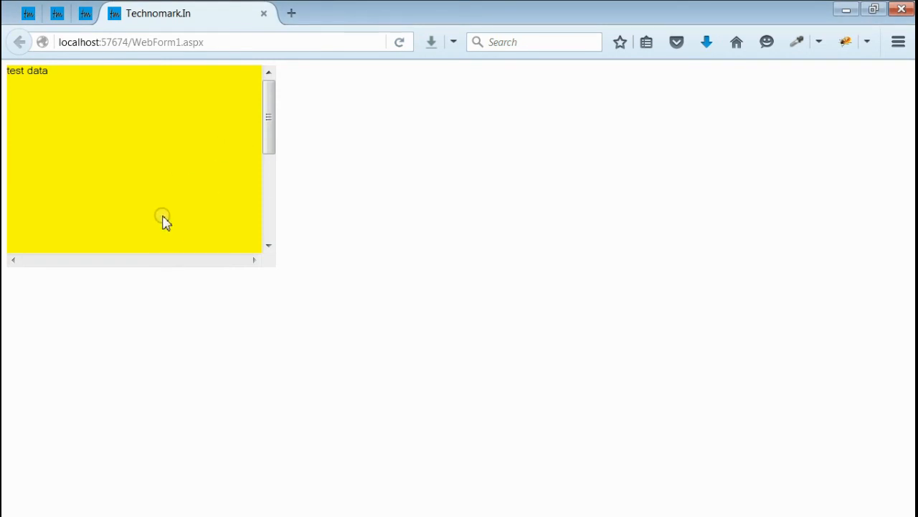
{"action": "mouse_move", "coordinate": [139, 113]}
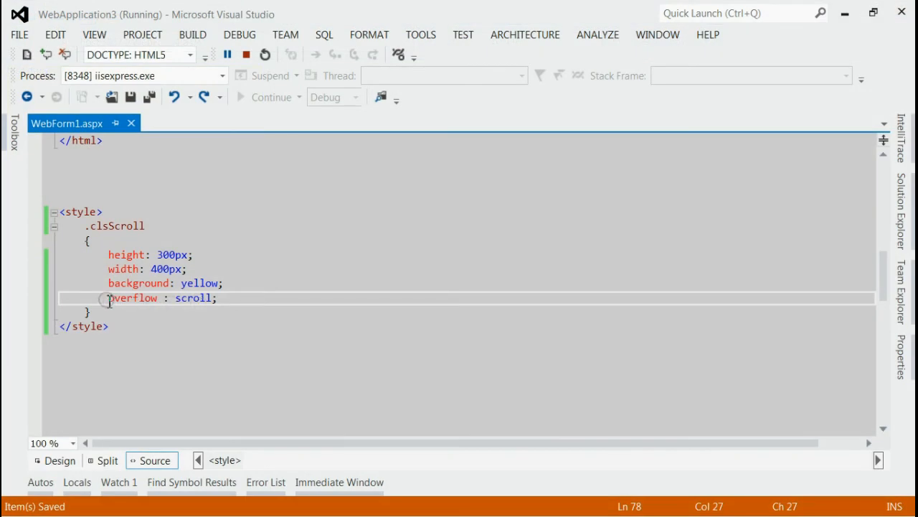
Step: Replace overflow: scroll with overflow-x: hidden and overflow-y:auto in .clsScroll
{"action": "double_click", "coordinate": [132, 297]}
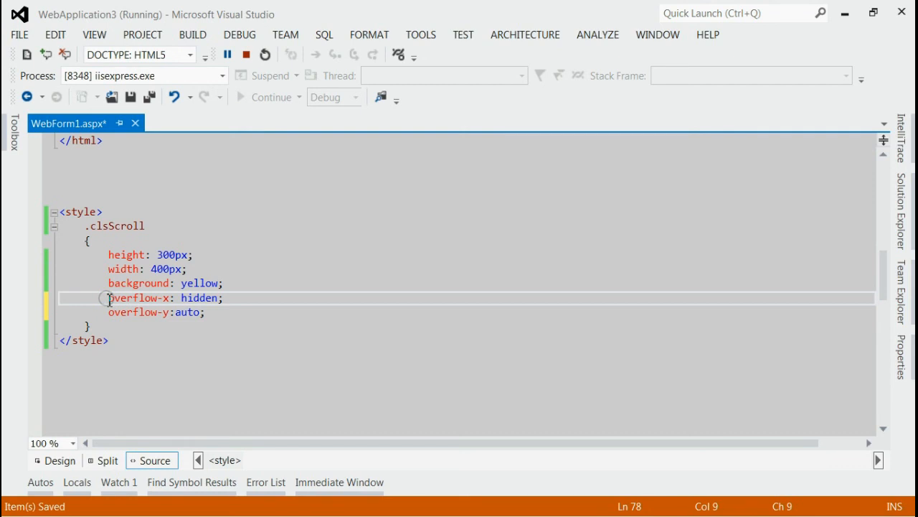
{"action": "left_click_drag", "start_coordinate": [108, 298], "coordinate": [222, 297]}
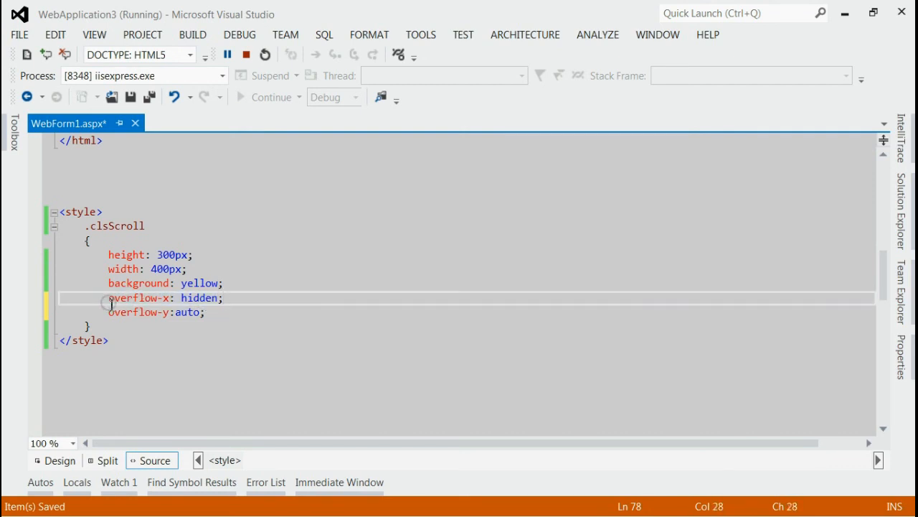
{"action": "left_click", "coordinate": [97, 312]}
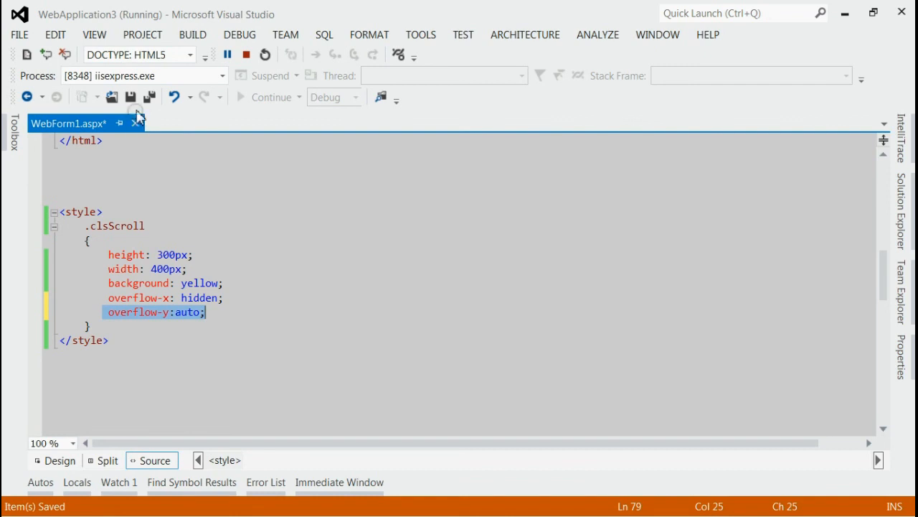
{"action": "mouse_move", "coordinate": [112, 97]}
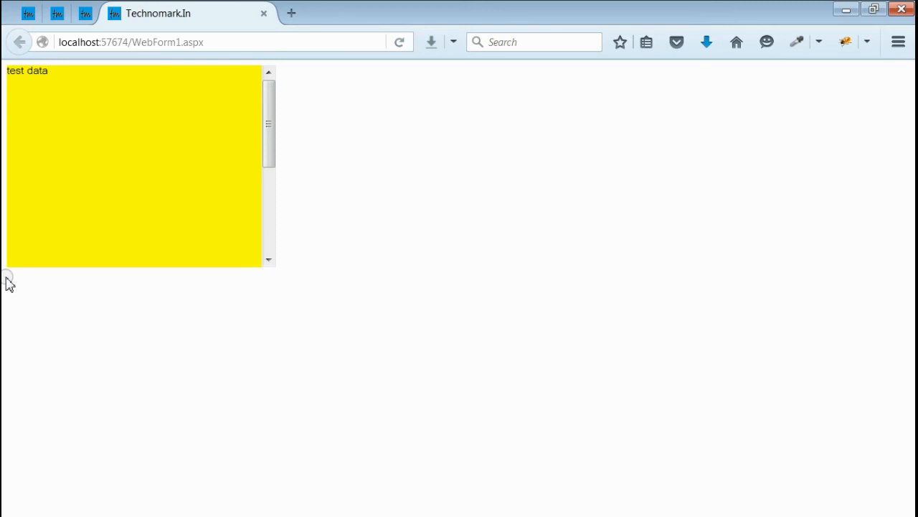
{"action": "mouse_move", "coordinate": [222, 274]}
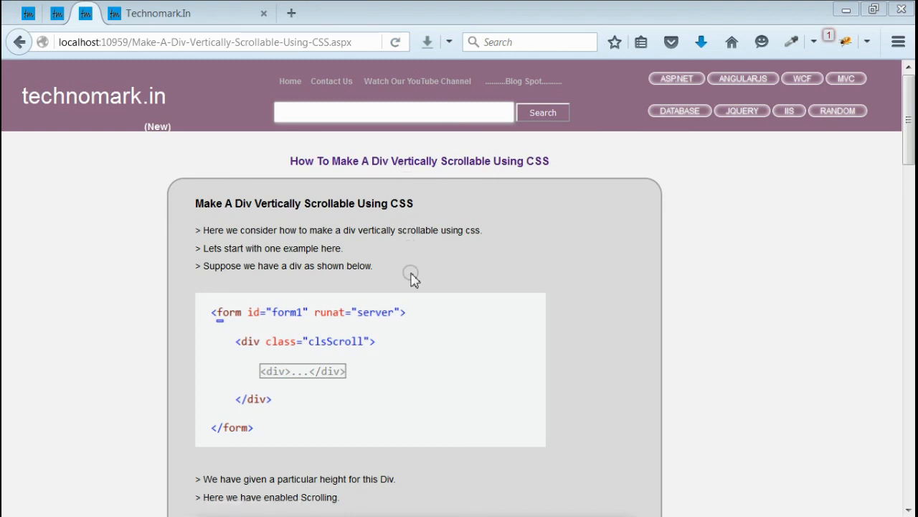
Step: Scroll the technomark.in tutorial down to its Solution section
{"action": "scroll", "scroll_direction": "down", "scroll_amount": 3}
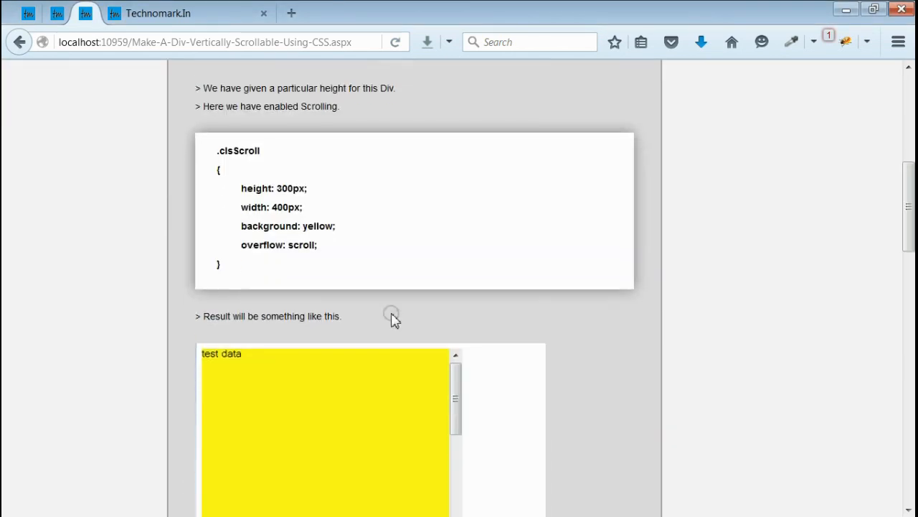
{"action": "scroll", "scroll_direction": "down", "scroll_amount": 3}
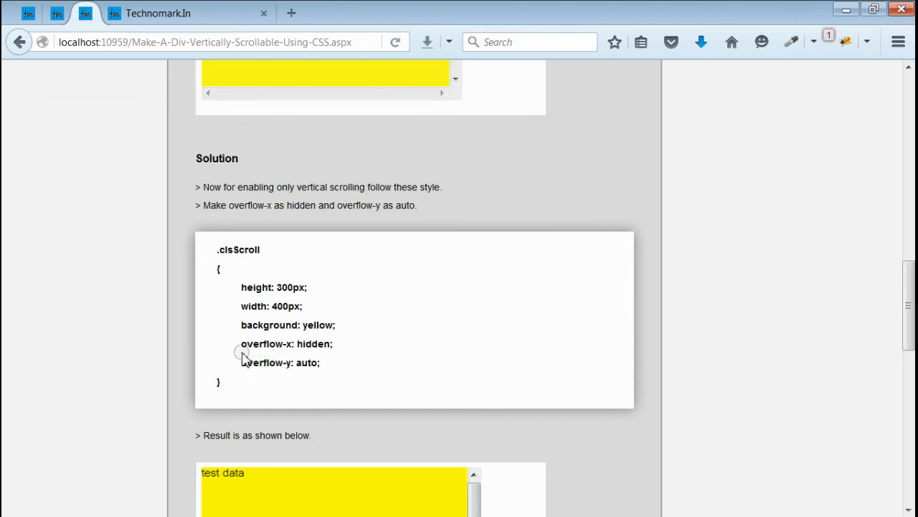